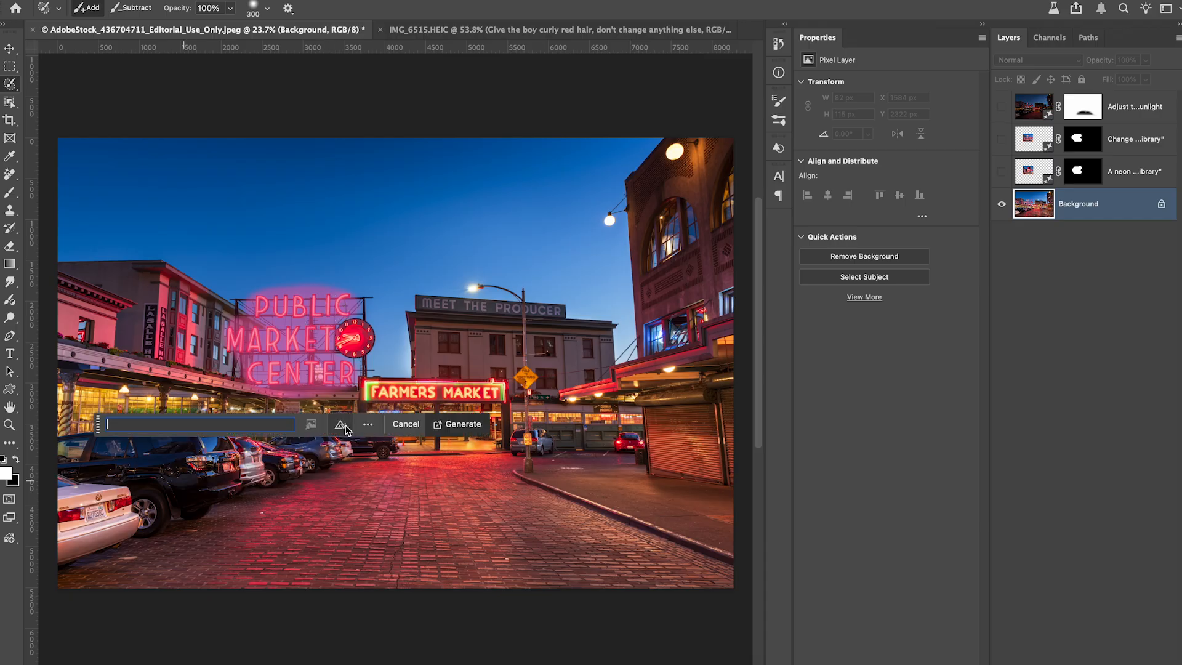
Step: Commit the unicorn's new size and position, then select the whole composite
{"action": "left_click", "coordinate": [463, 423]}
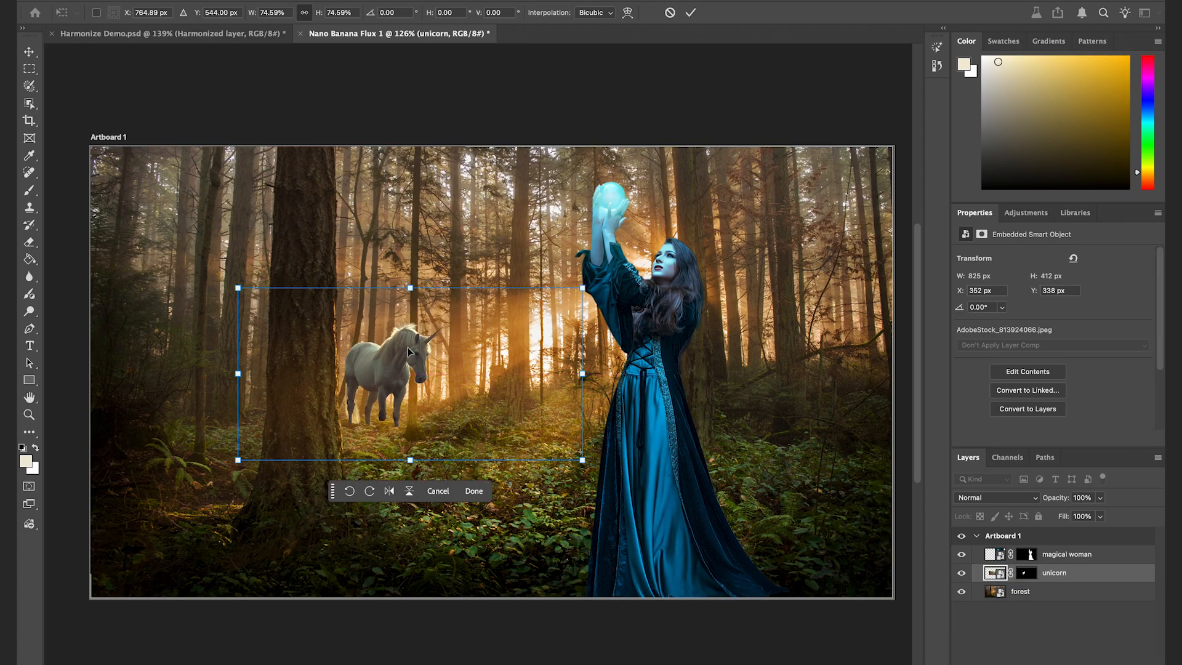
{"action": "left_click", "coordinate": [689, 12]}
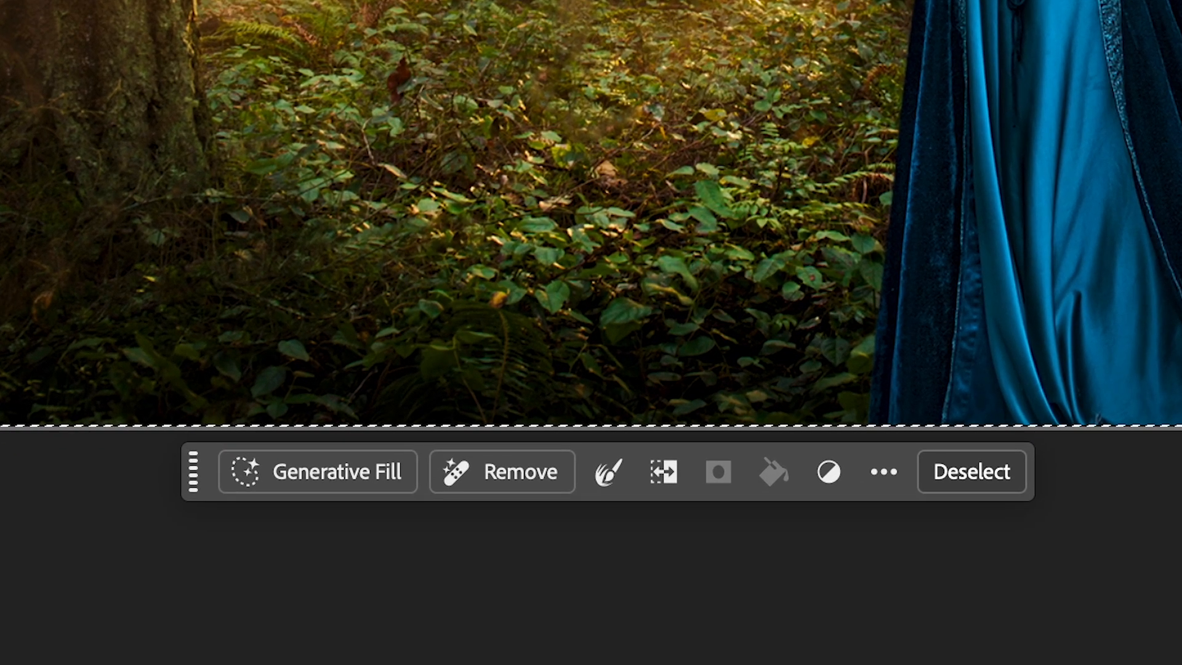
{"action": "mouse_move", "coordinate": [348, 483]}
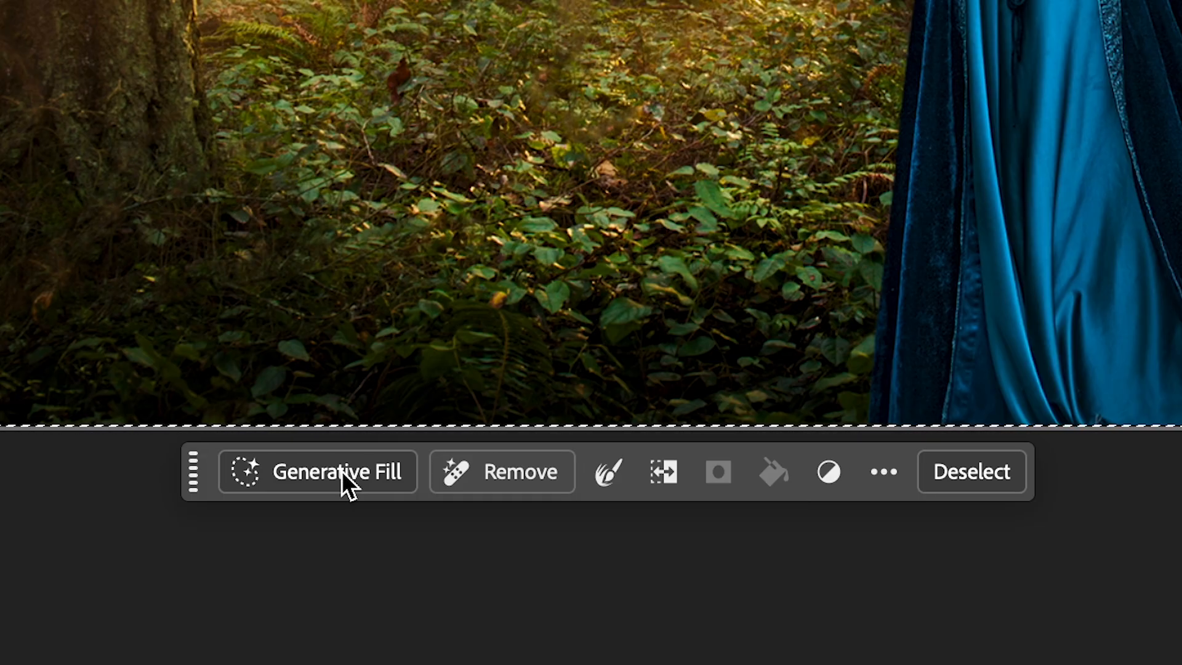
Step: Prompt Generative Fill to 'combine images together into one fantastical' scene and pick the Flux model
{"action": "left_click", "coordinate": [317, 471]}
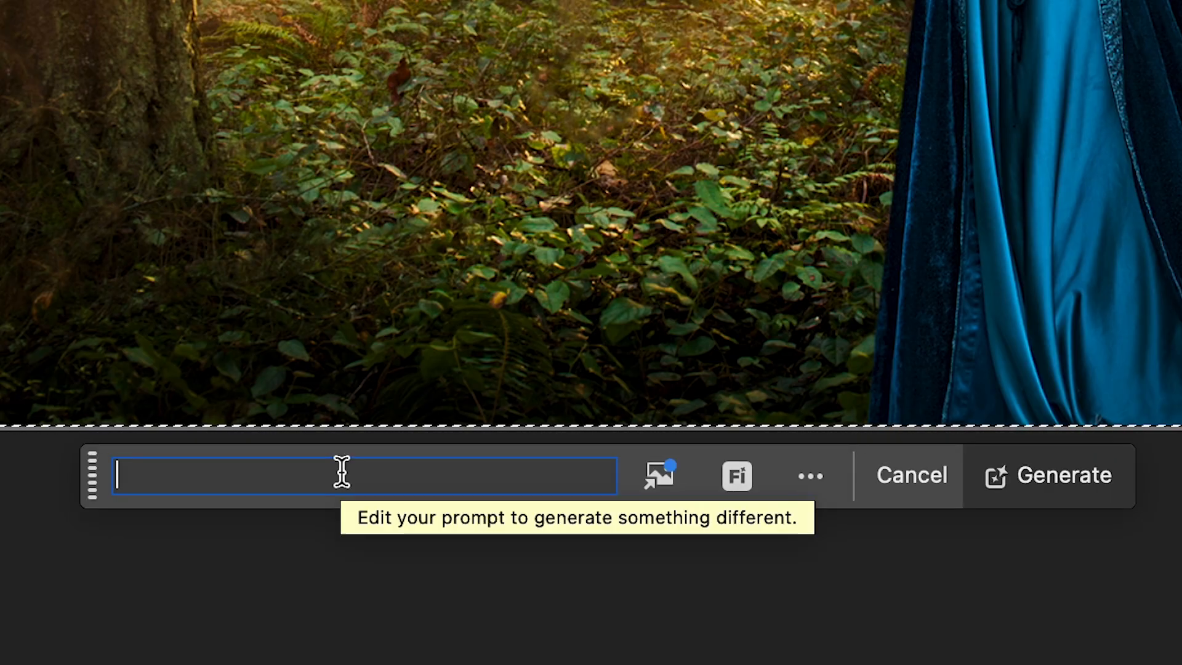
{"action": "type", "text": "com"}
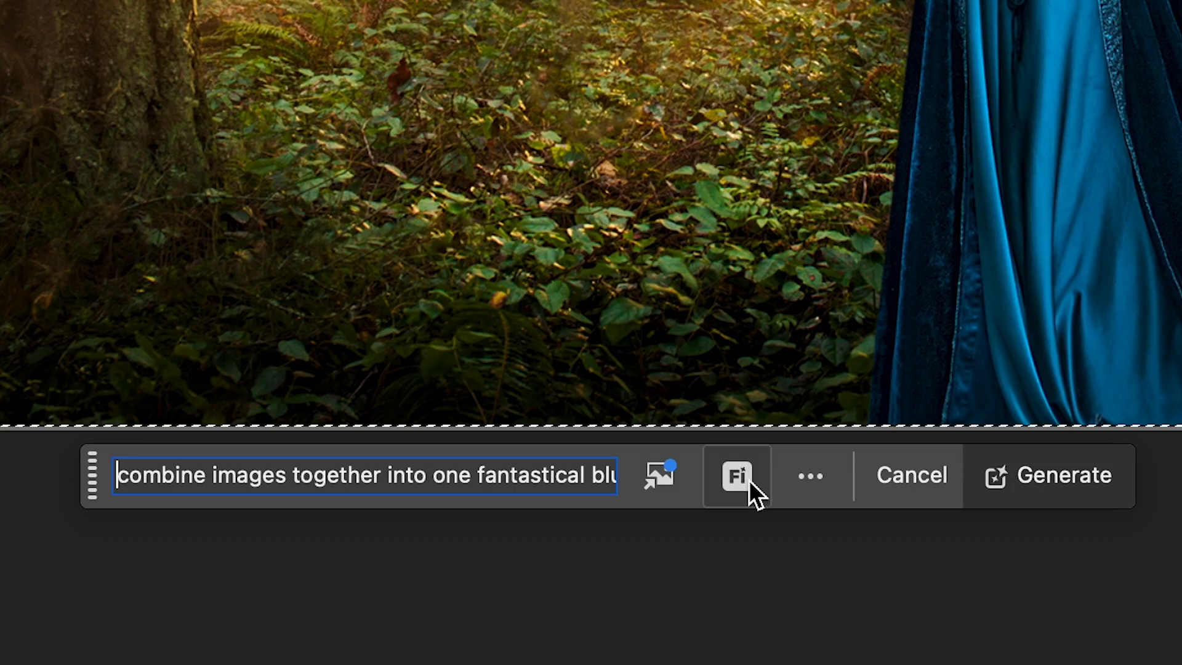
{"action": "mouse_move", "coordinate": [737, 477]}
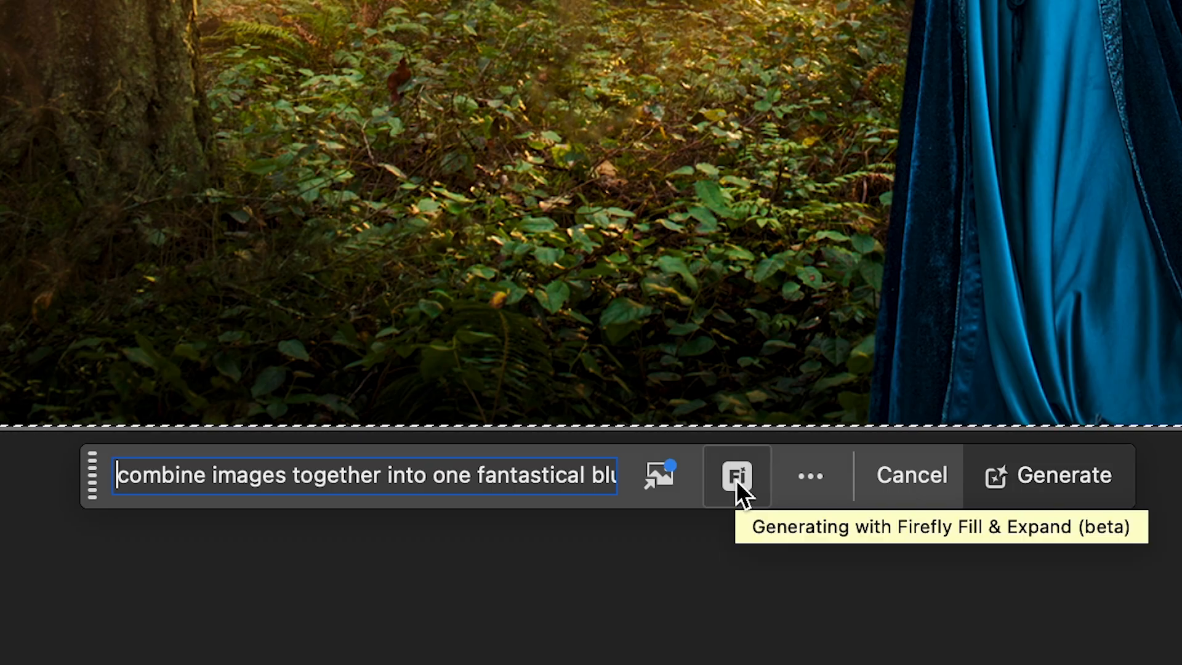
{"action": "left_click", "coordinate": [736, 475]}
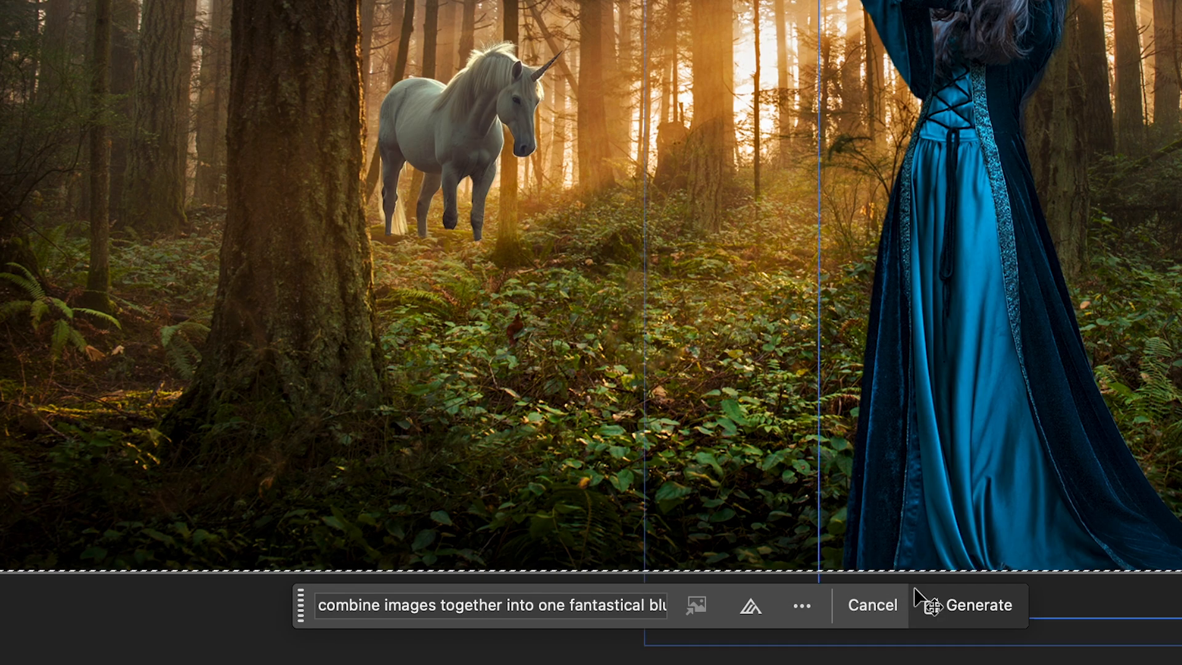
{"action": "mouse_move", "coordinate": [937, 604]}
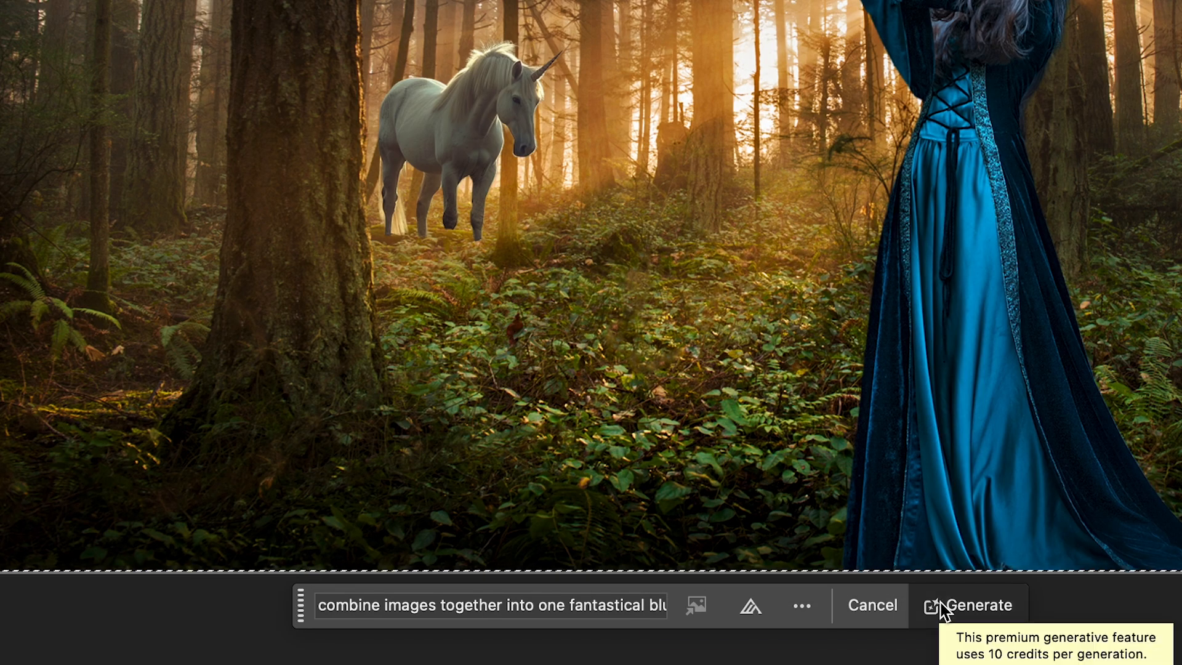
{"action": "left_click", "coordinate": [981, 604]}
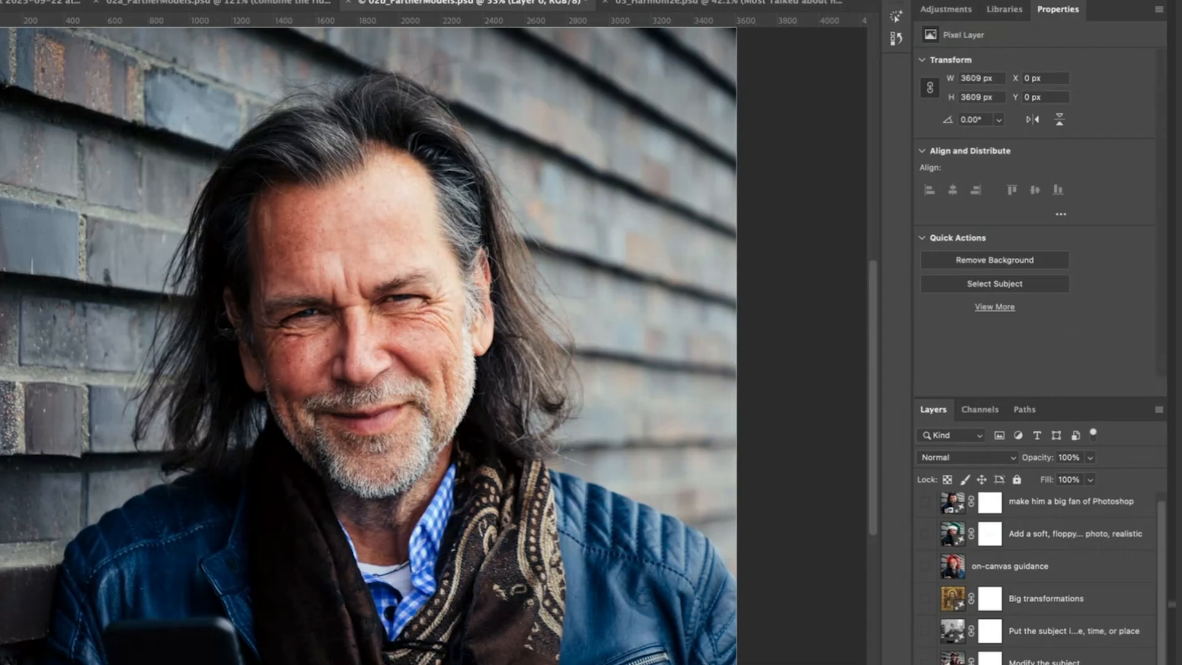
Step: Reveal the black-and-white 1950s school principal layer and review its variations
{"action": "left_click", "coordinate": [1115, 154]}
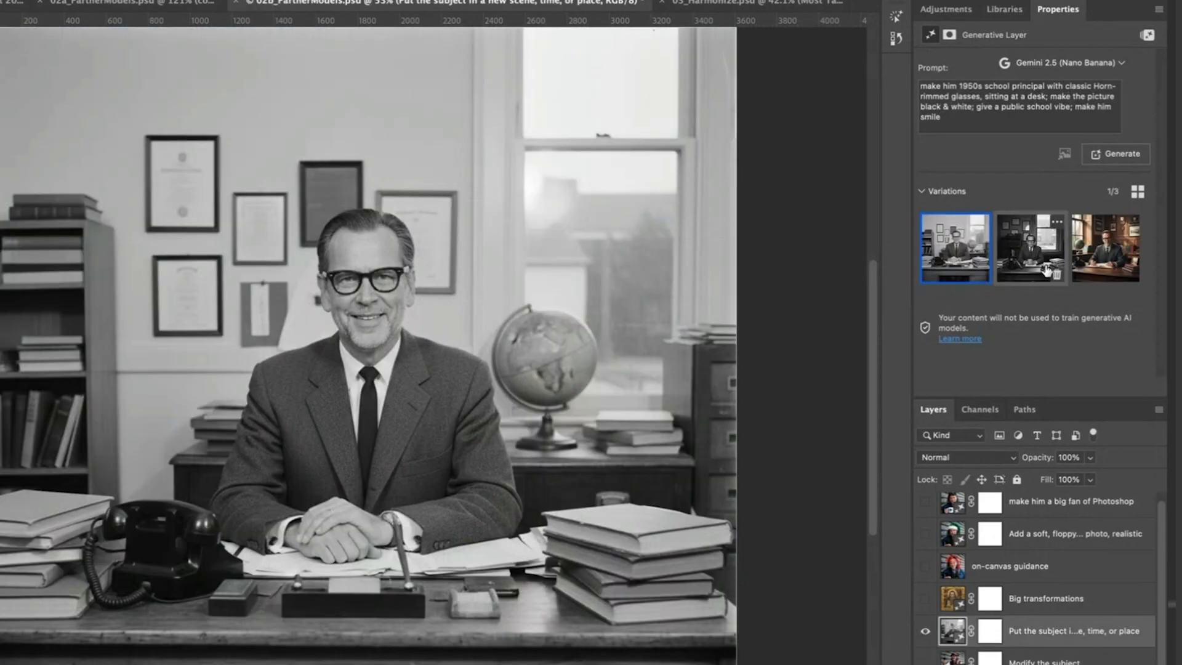
{"action": "mouse_move", "coordinate": [1031, 248]}
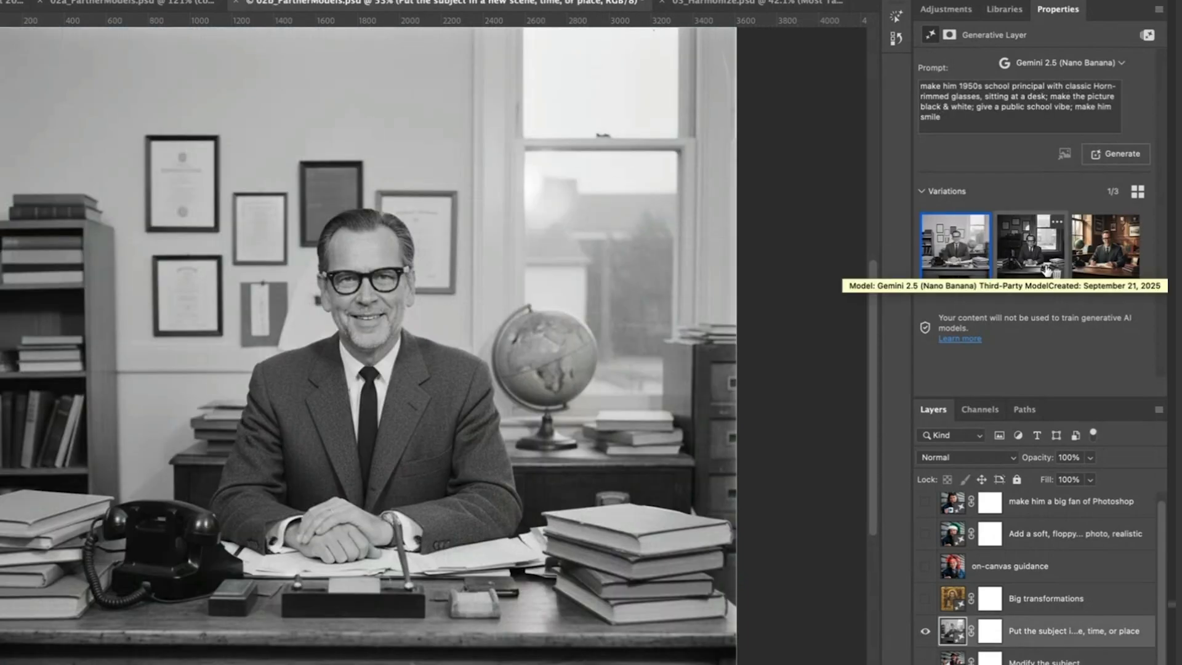
{"action": "left_click", "coordinate": [1009, 566]}
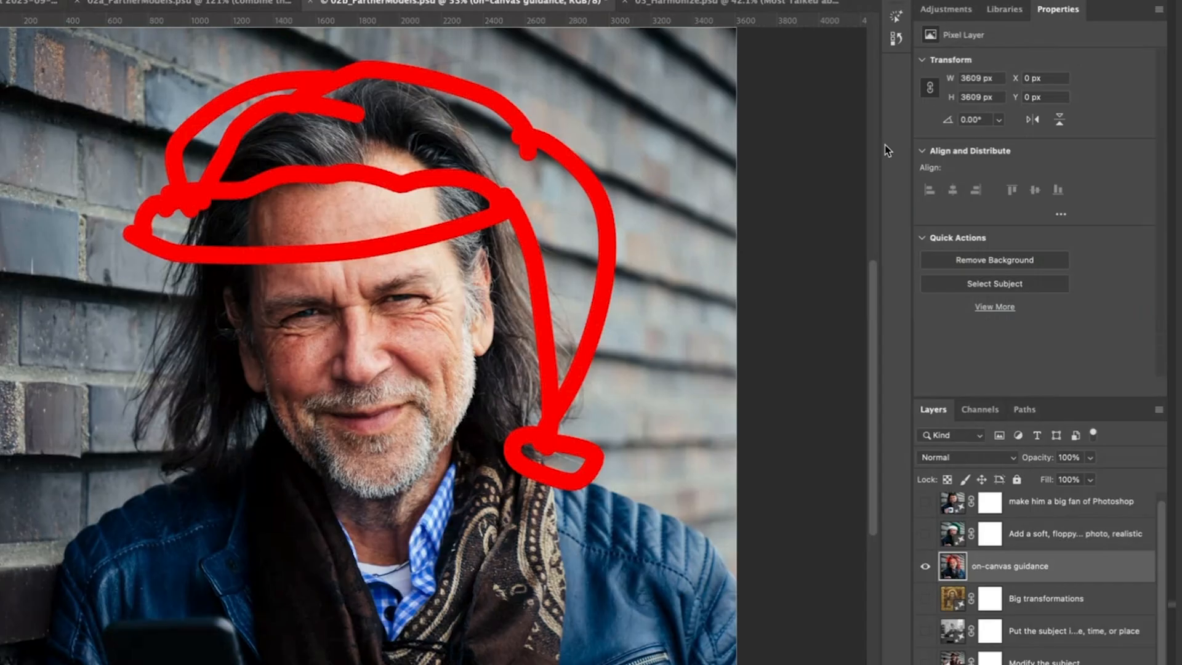
Step: Reveal the generated green floppy elf hat with white rim and pom-pom
{"action": "left_click", "coordinate": [1115, 153]}
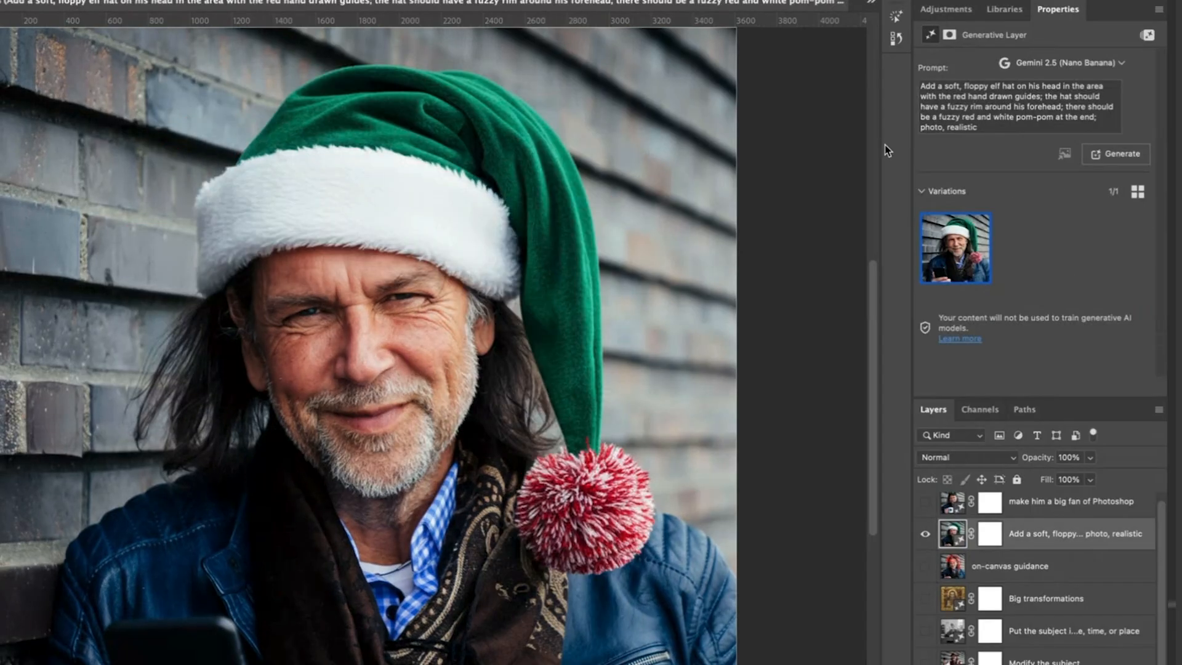